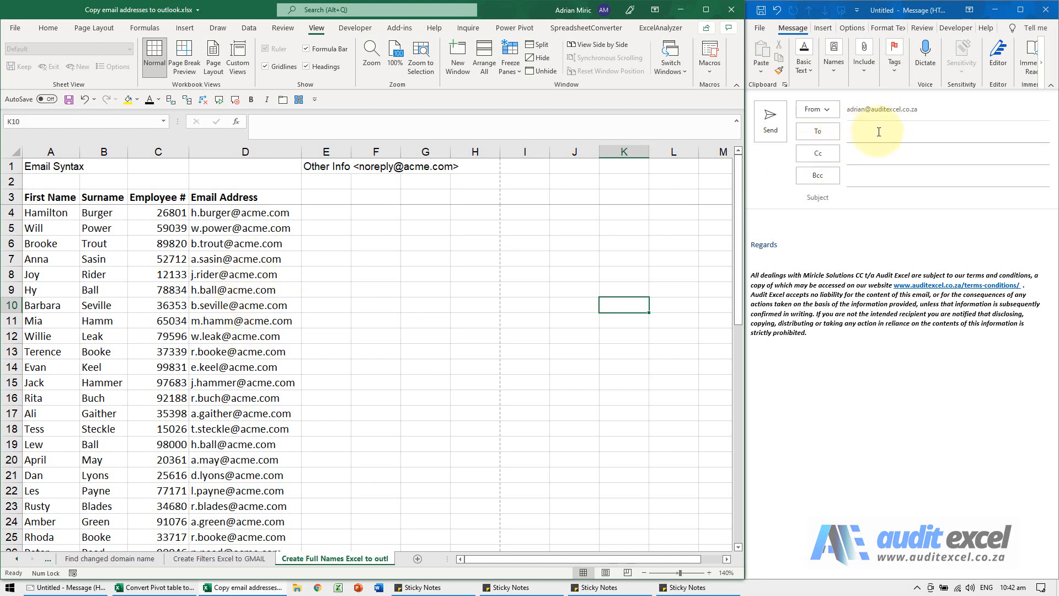
{"action": "mouse_move", "coordinate": [320, 216]}
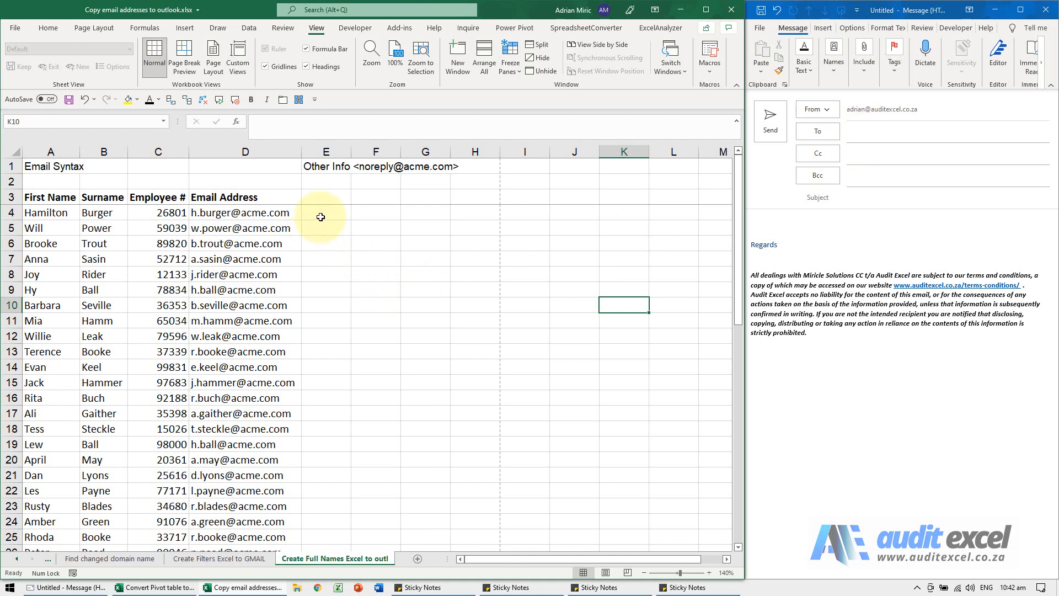
{"action": "left_click", "coordinate": [325, 212]}
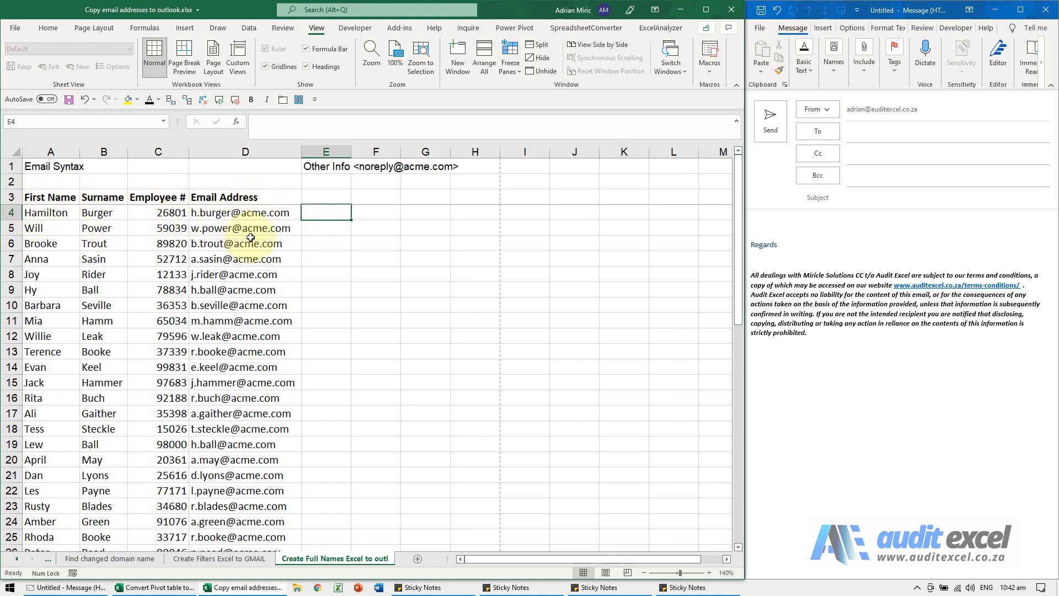
{"action": "mouse_move", "coordinate": [340, 176]}
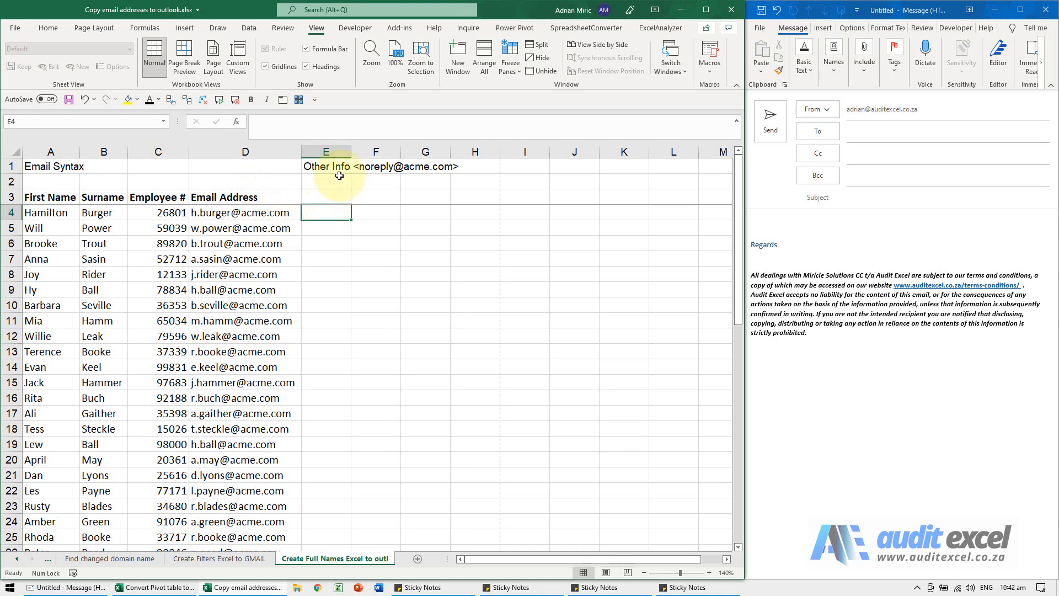
{"action": "mouse_move", "coordinate": [316, 170]}
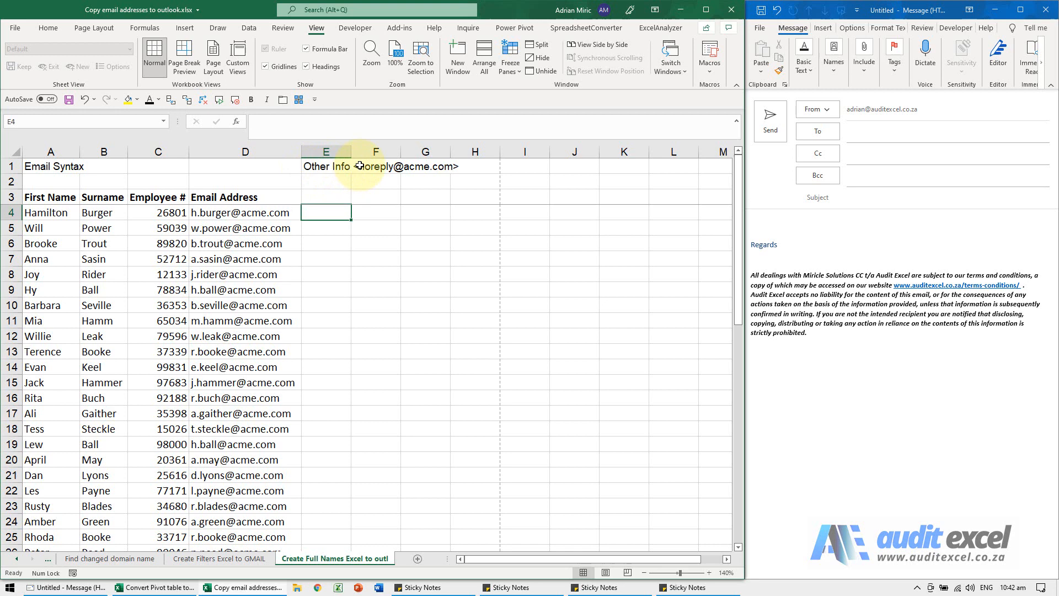
{"action": "mouse_move", "coordinate": [412, 171]}
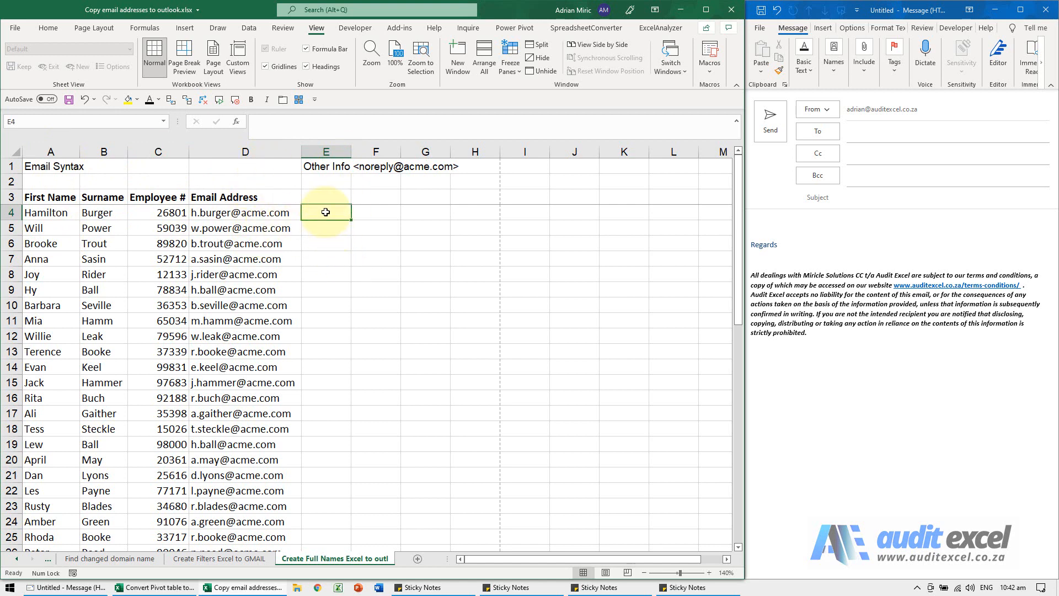
{"action": "type", "text": "Ha"}
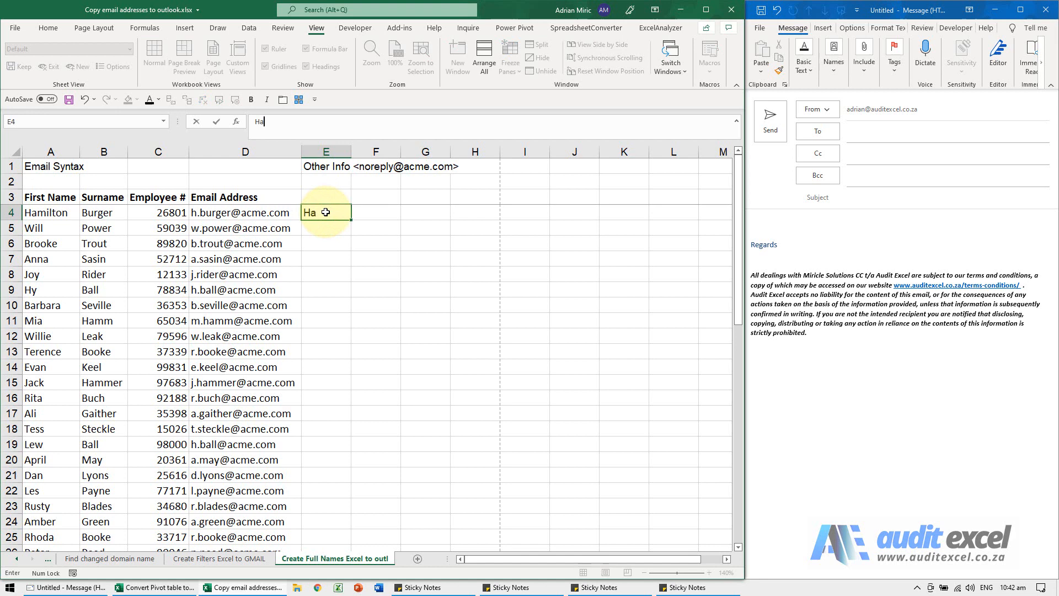
{"action": "type", "text": "milton Burger"}
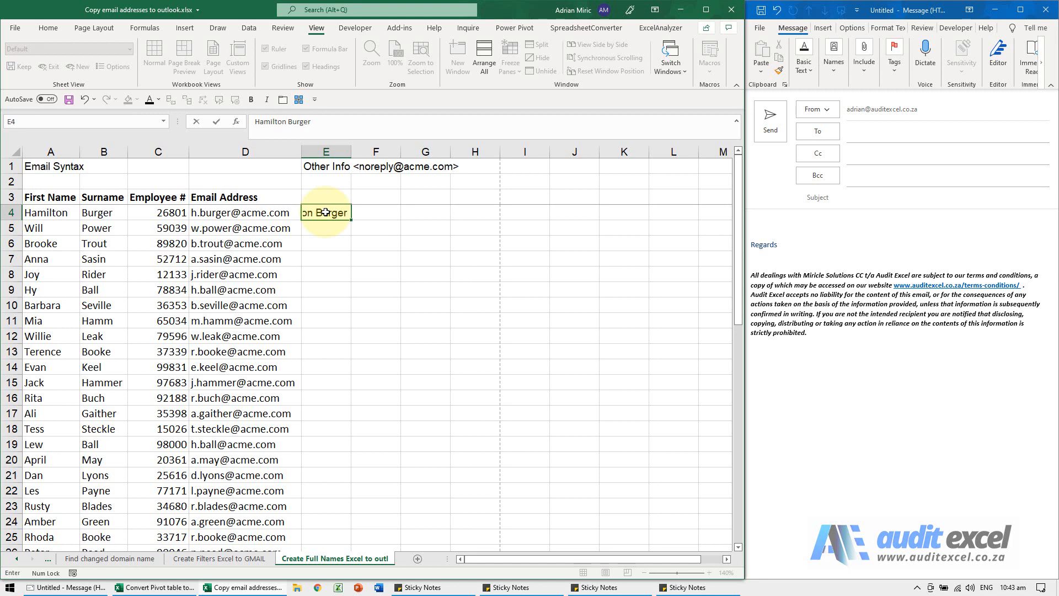
{"action": "type", "text": "26801"}
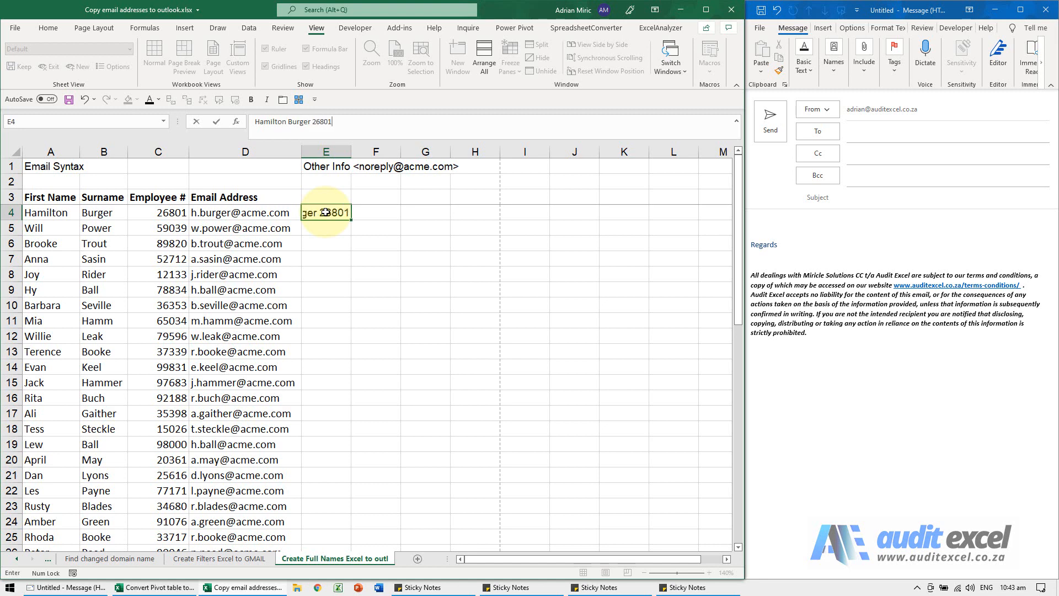
{"action": "type", "text": "<"}
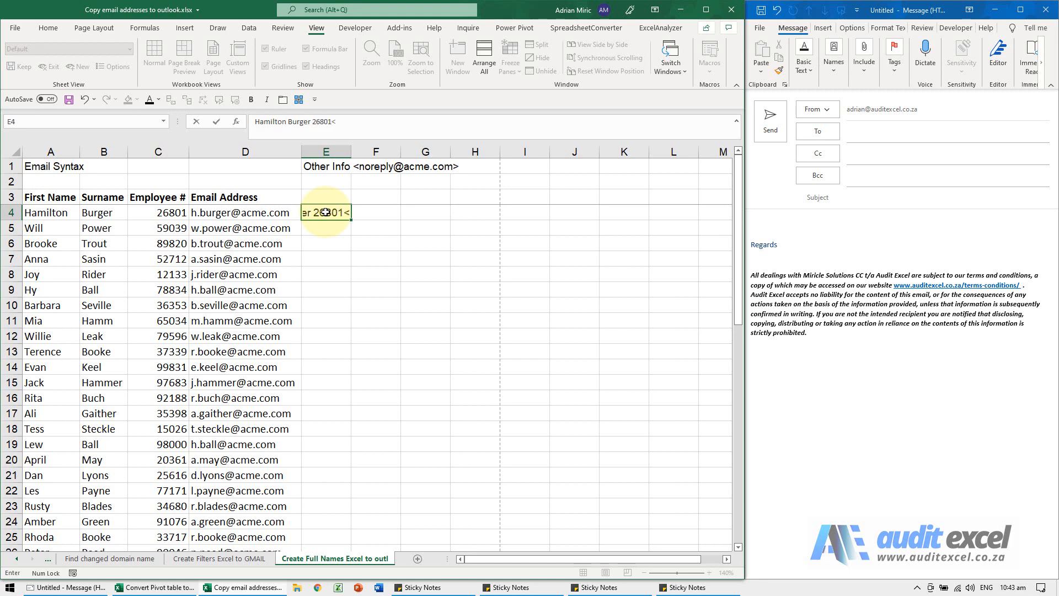
{"action": "type", "text": "h.burger"}
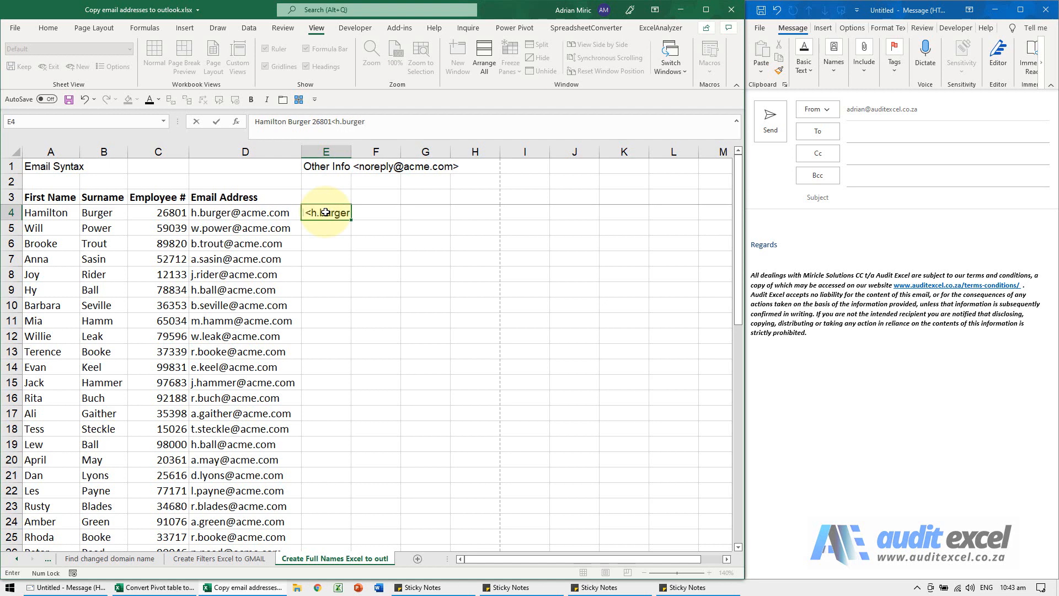
{"action": "type", "text": "@acme."}
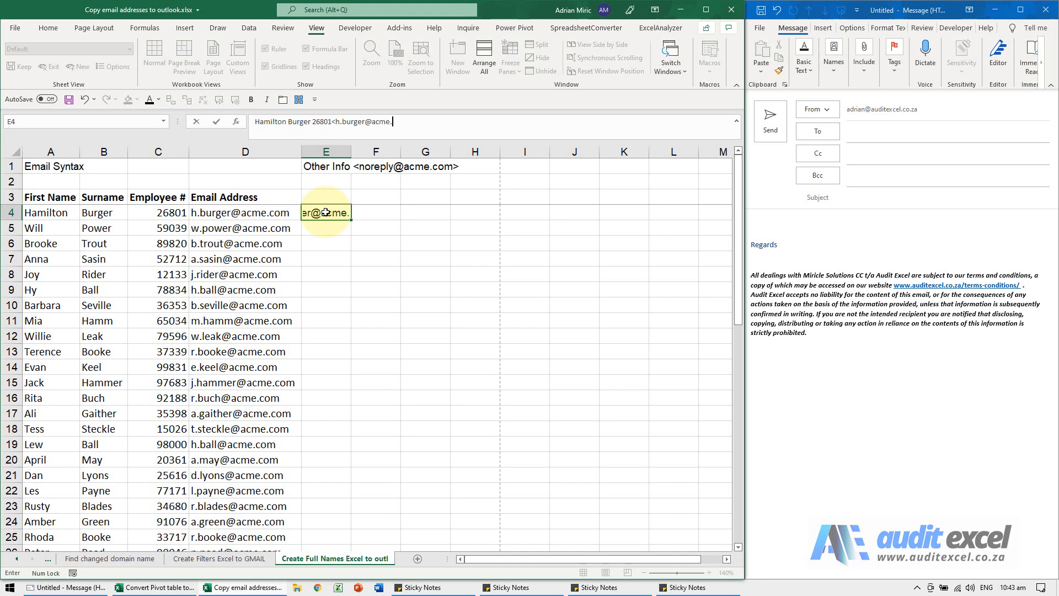
{"action": "type", "text": "com>"}
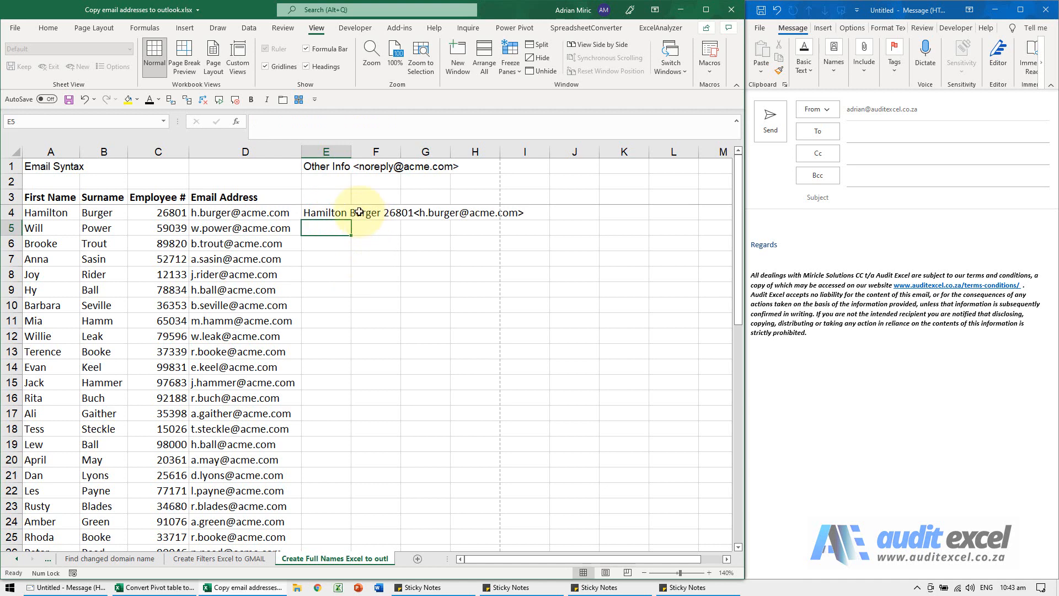
{"action": "left_click", "coordinate": [250, 27]}
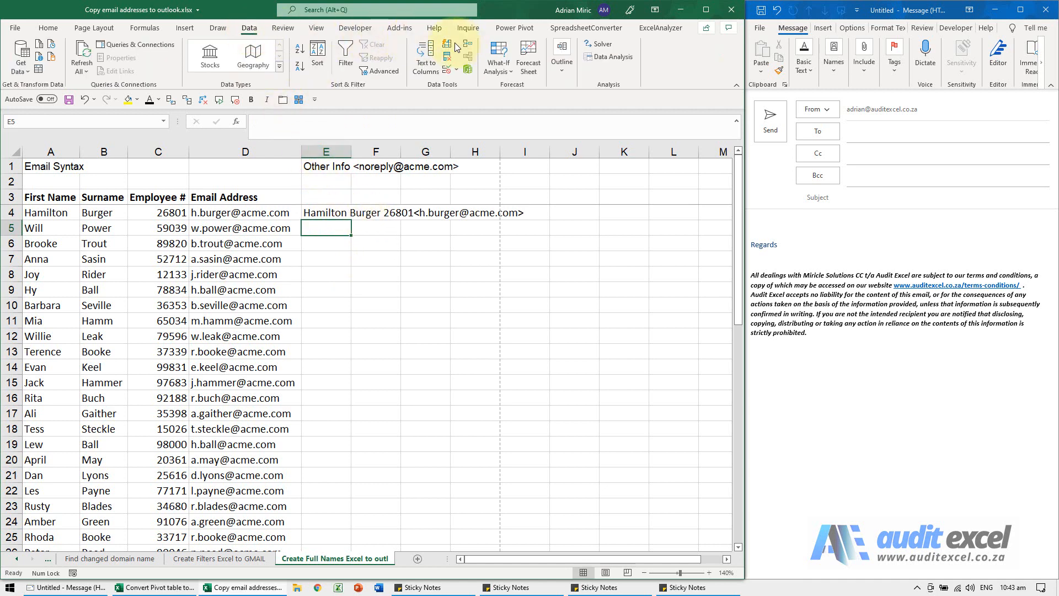
{"action": "mouse_move", "coordinate": [448, 52]}
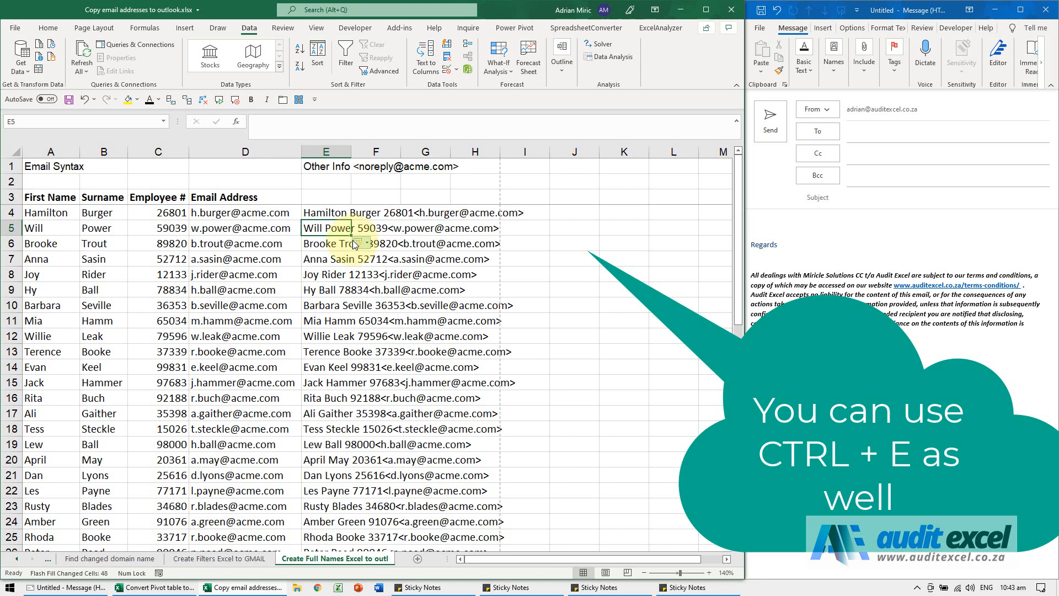
{"action": "mouse_move", "coordinate": [281, 214]}
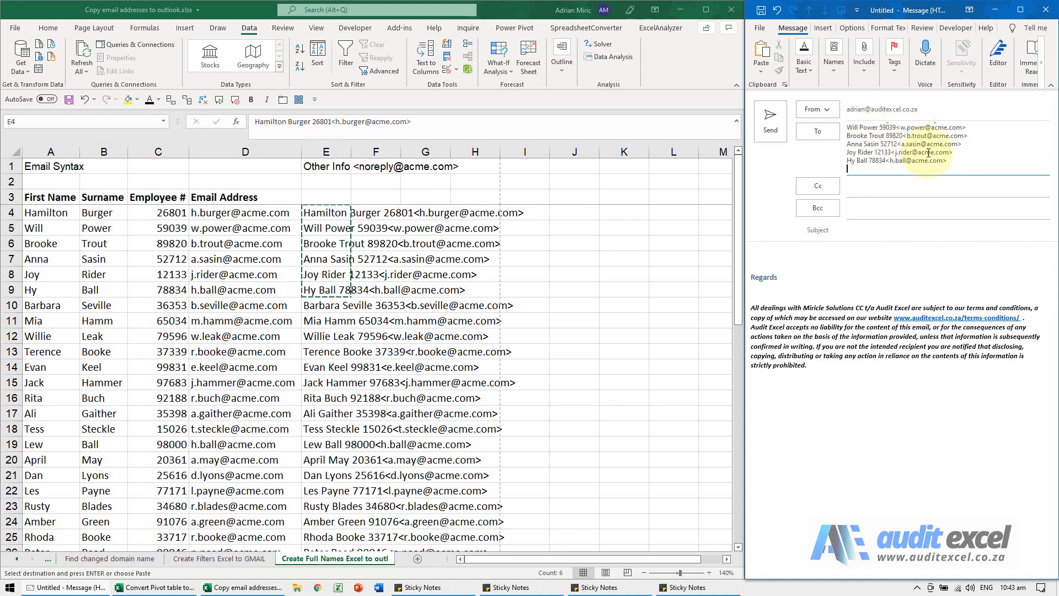
Step: Resolve the six pasted entries into named recipients with Check Names, view Will Power's contact card, and keep the message open
{"action": "key", "text": "ctrl+k"}
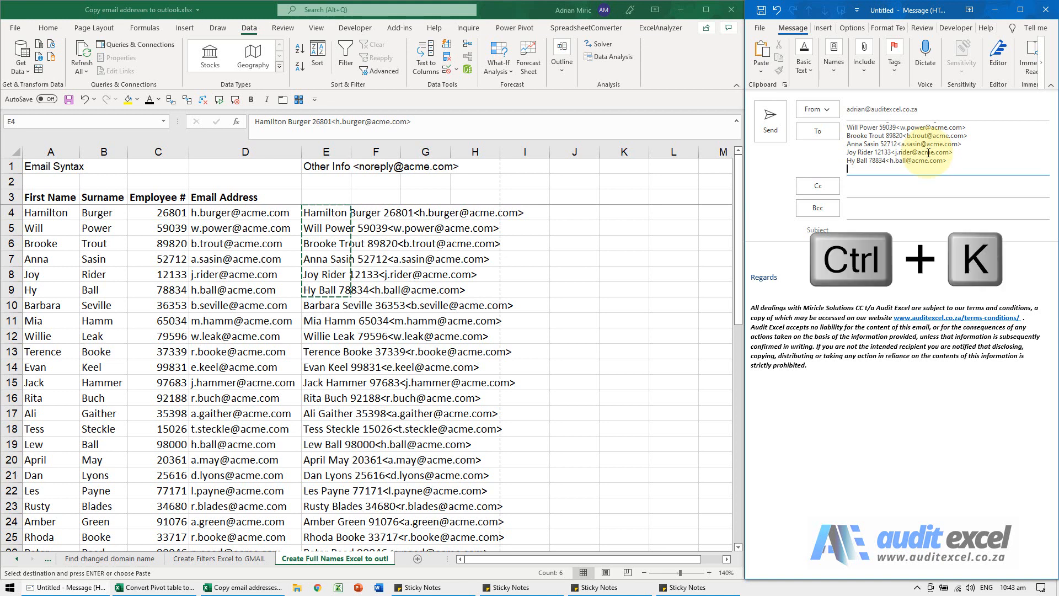
{"action": "key", "text": "ctrl+k"}
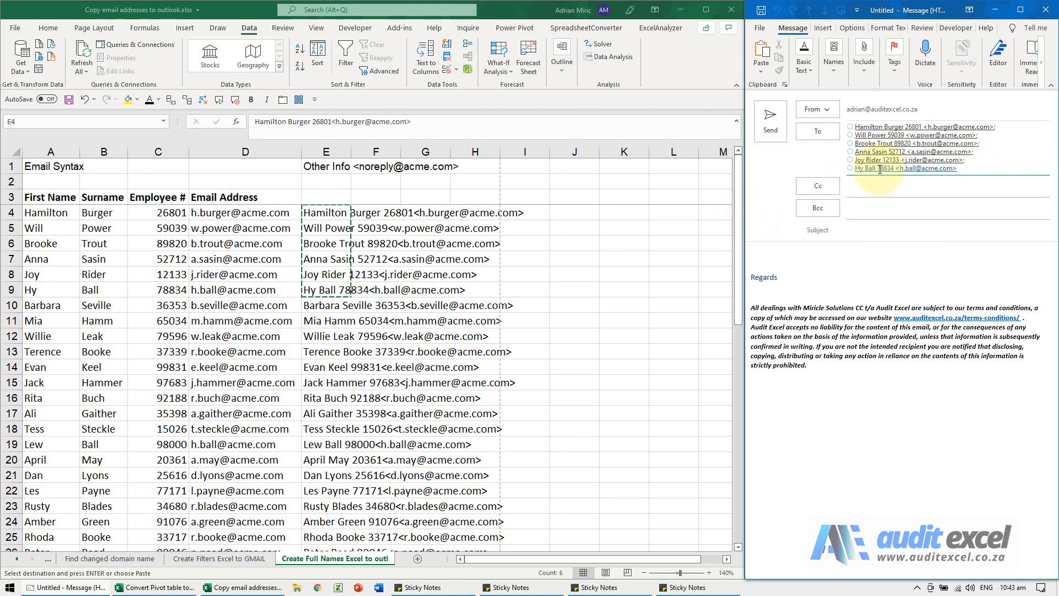
{"action": "left_click", "coordinate": [914, 135]}
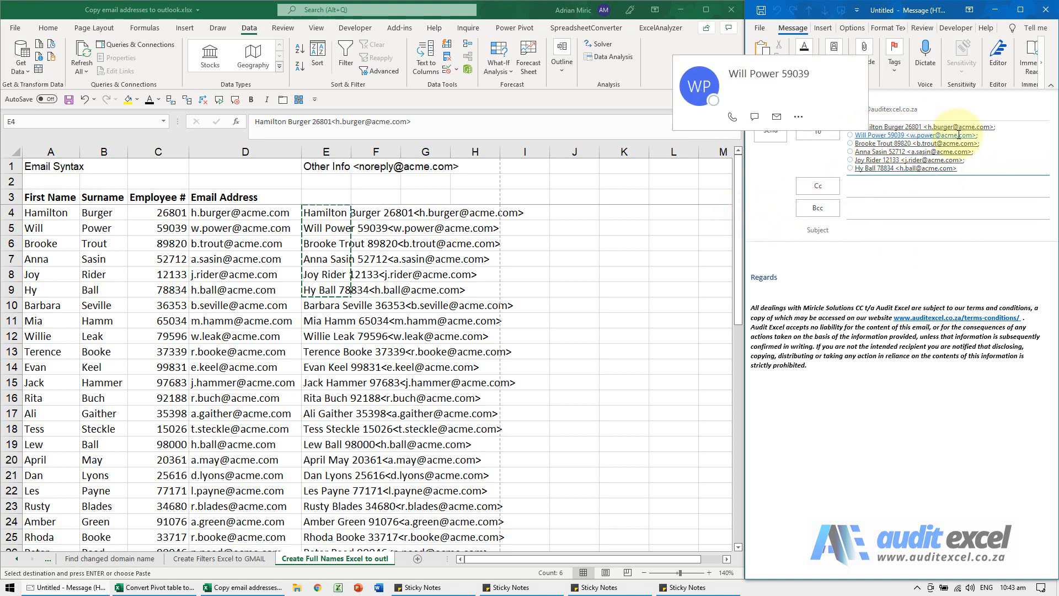
{"action": "left_click", "coordinate": [1051, 9]}
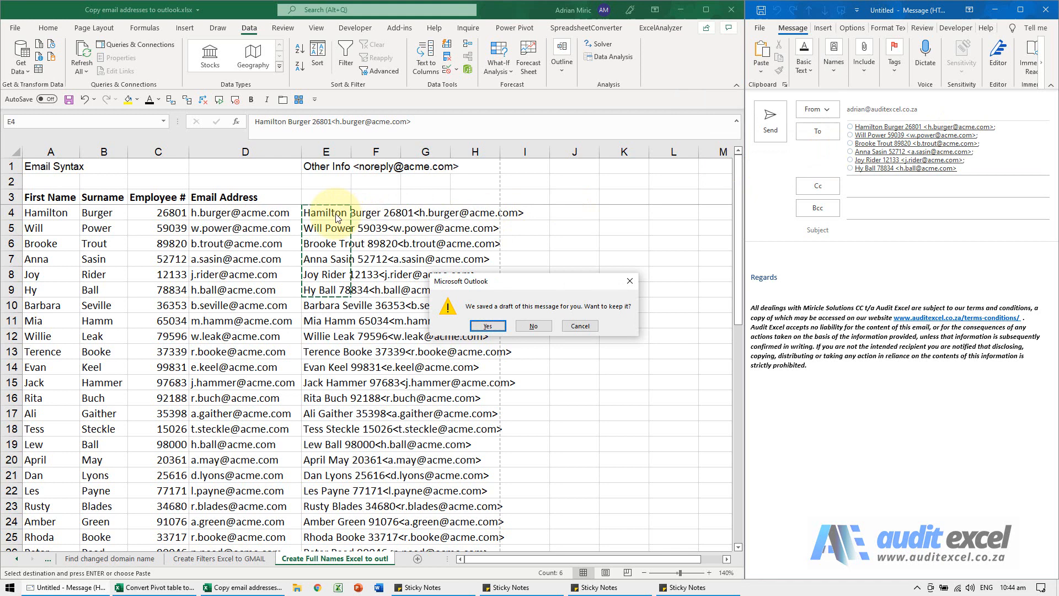
{"action": "left_click", "coordinate": [487, 326]}
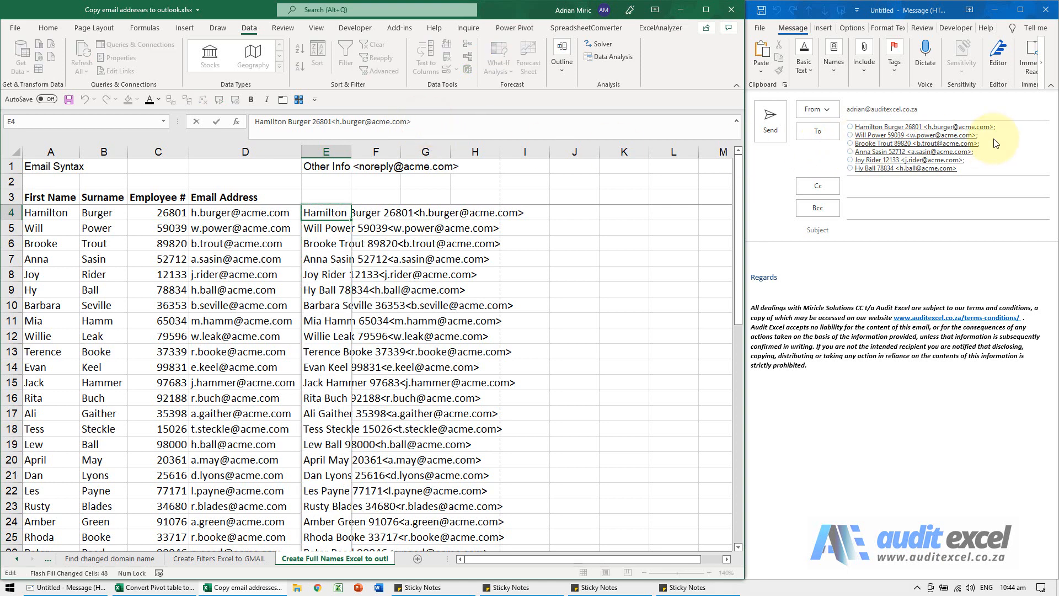
{"action": "left_click", "coordinate": [410, 122]}
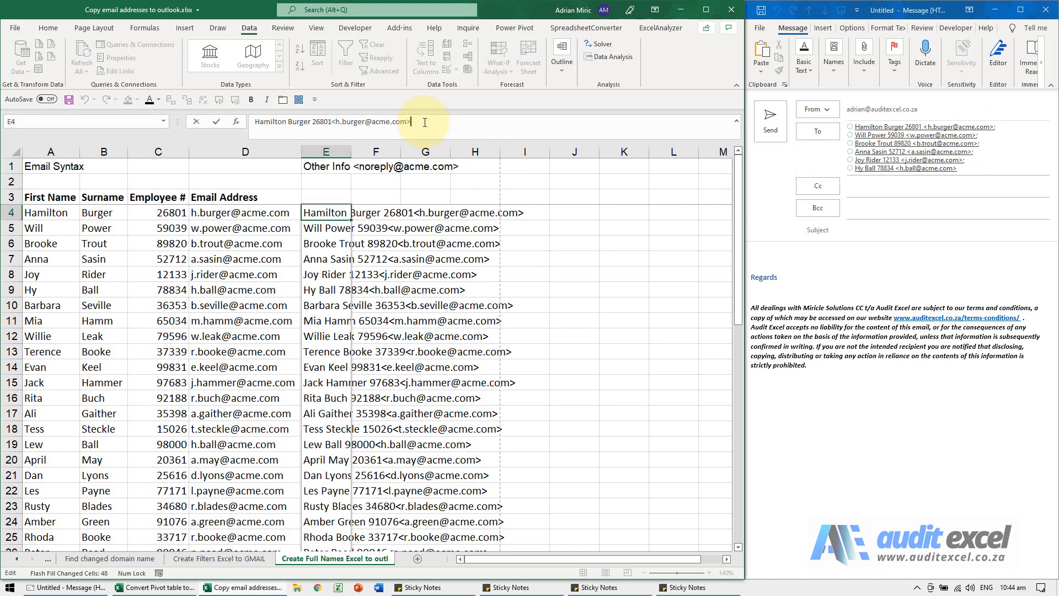
Step: Confirm the semicolon edit so Flash Fill refills column E, then select E4:E10 and keep the Outlook message open
{"action": "key", "text": "enter"}
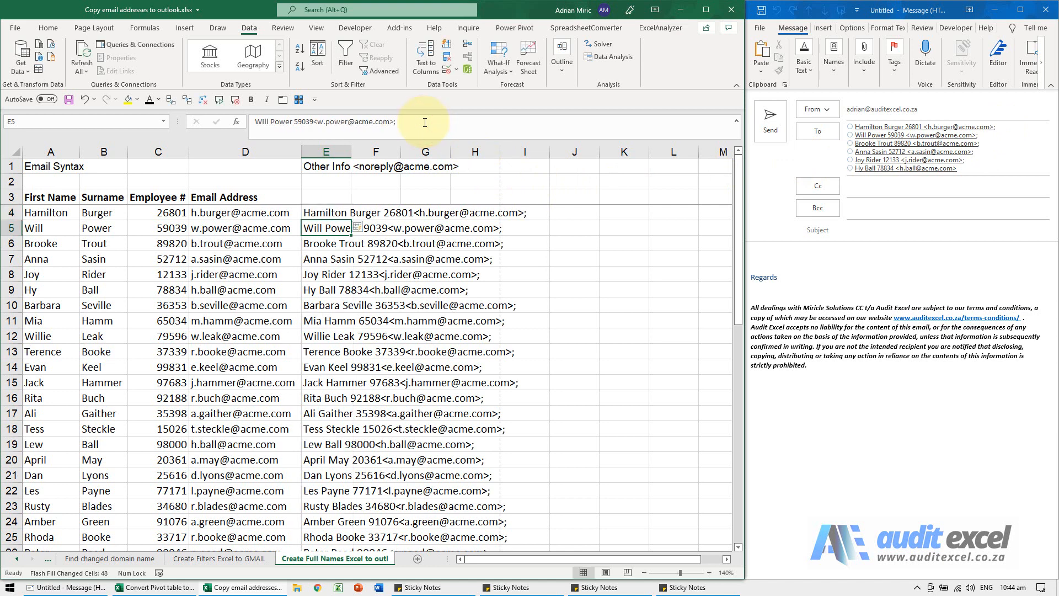
{"action": "mouse_move", "coordinate": [500, 265]}
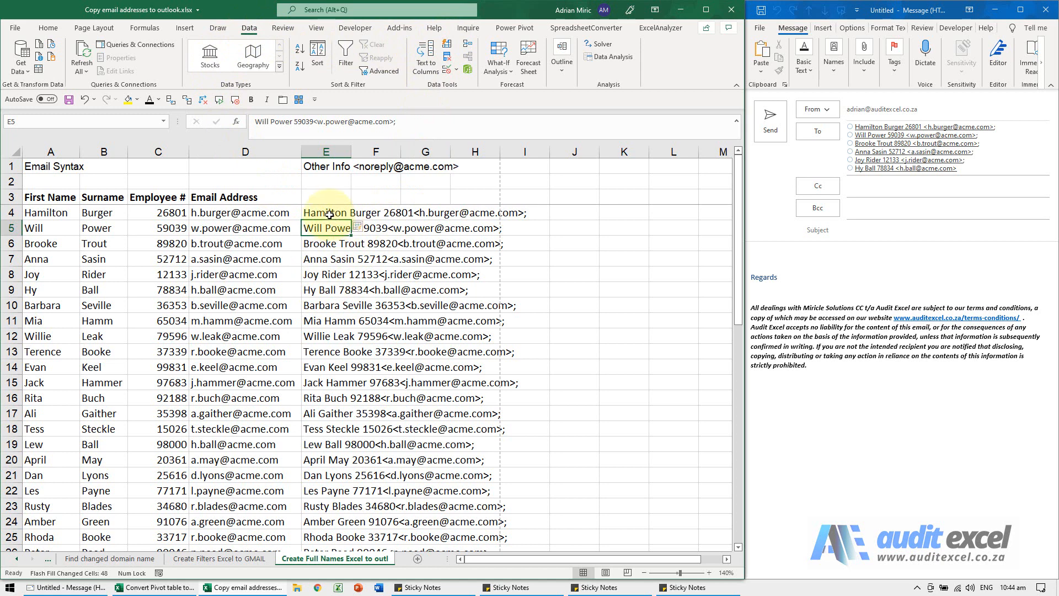
{"action": "left_click_drag", "start_coordinate": [326, 212], "coordinate": [326, 289]}
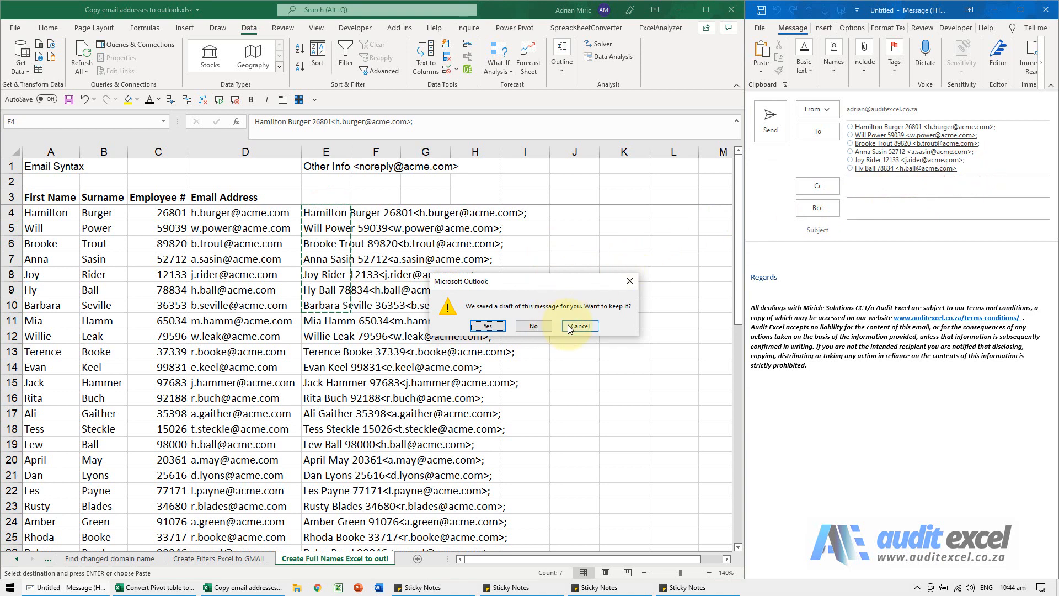
{"action": "left_click", "coordinate": [579, 326]}
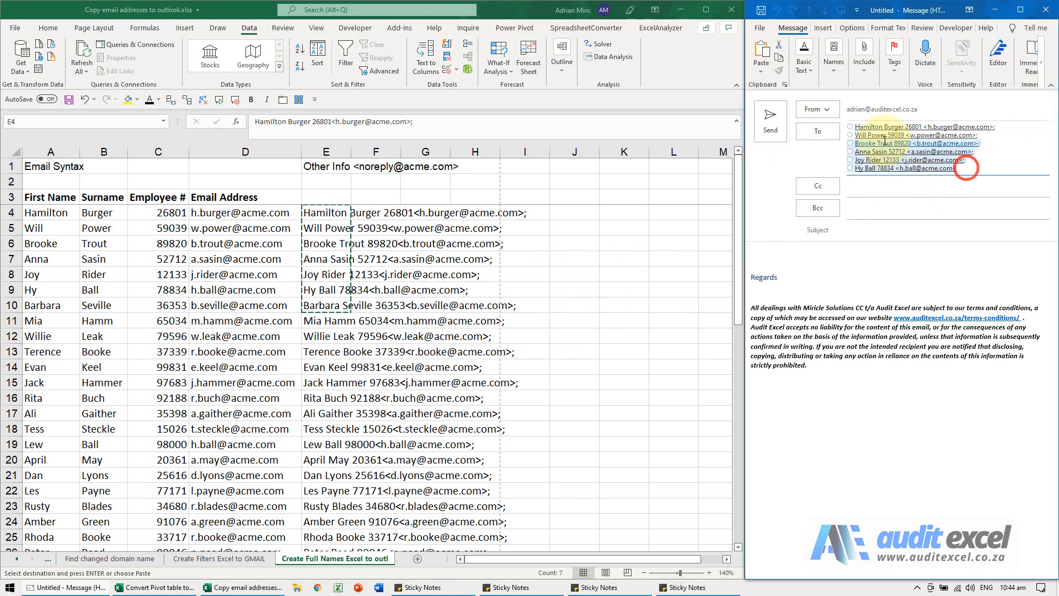